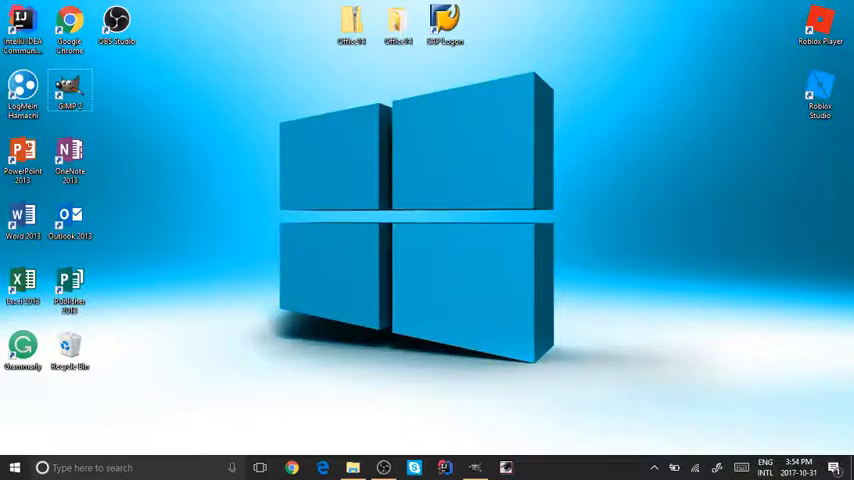
- Switch from OBS Studio to the GIMP window with the cartoon figure
click(444, 468)
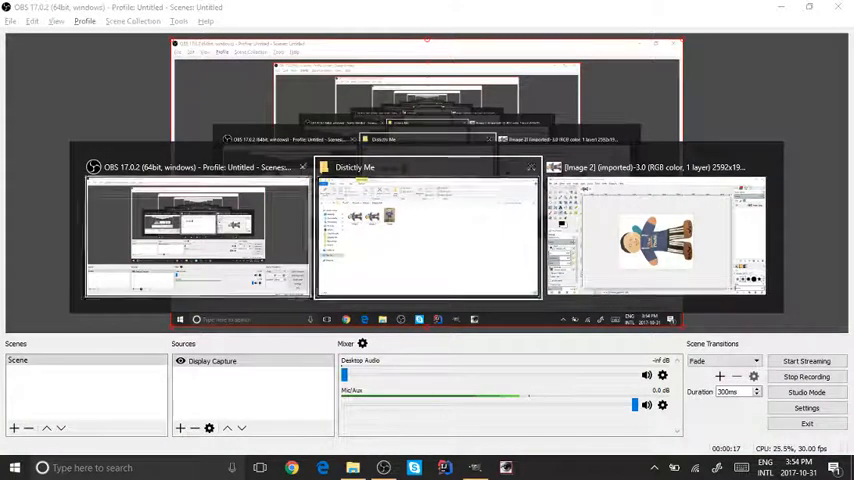
- Turn off Single-Window Mode so the toolbox and layer docks float separately
click(656, 240)
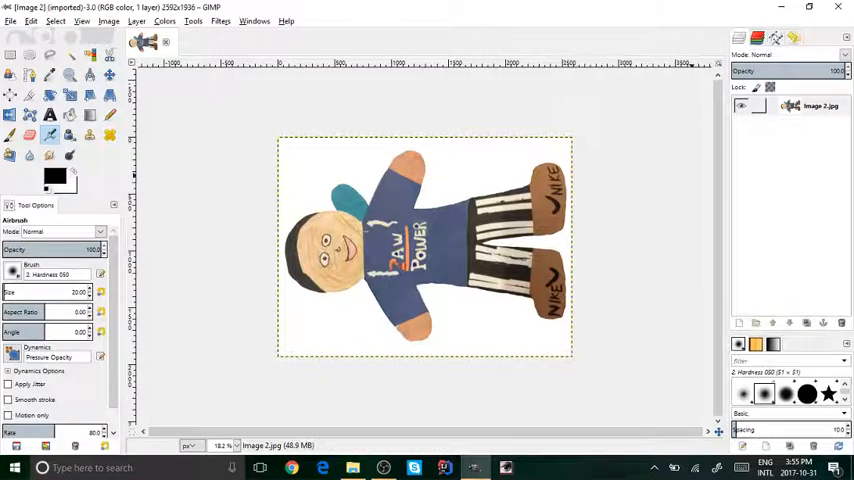
click(740, 108)
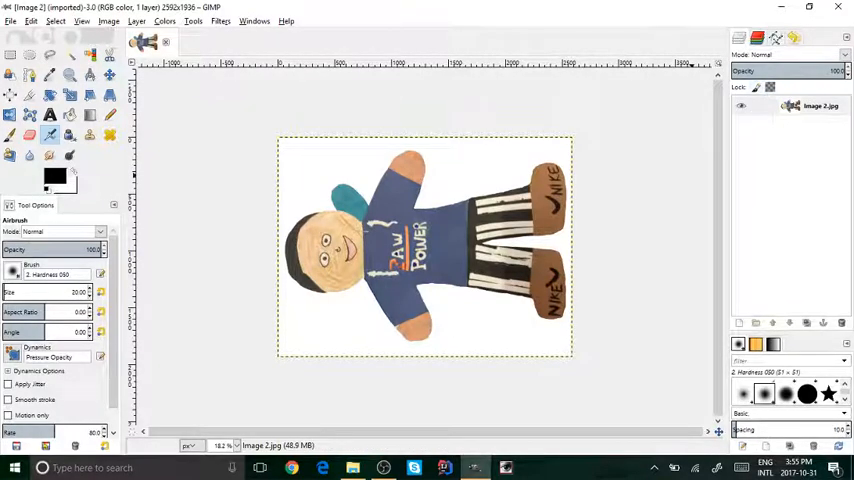
click(740, 104)
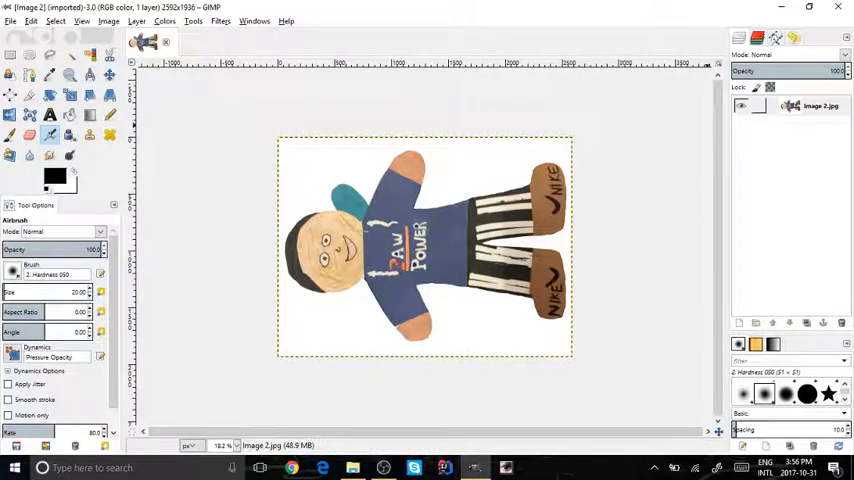
click(254, 20)
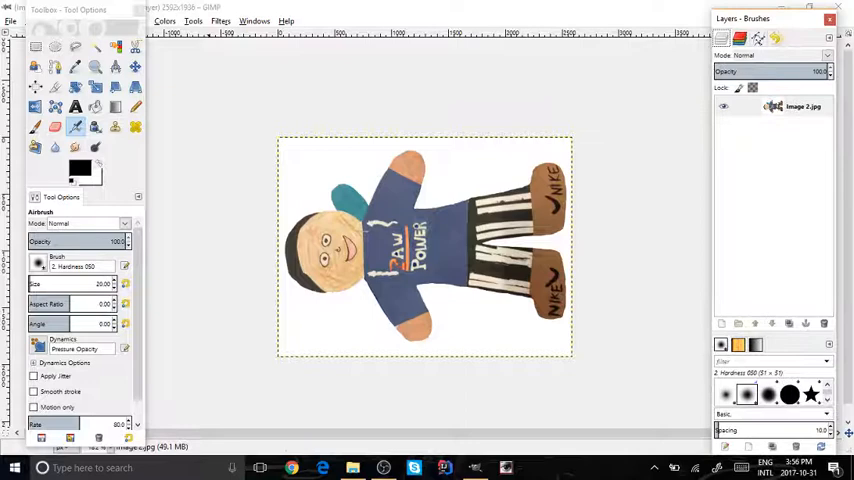
- Re-enable Single-Window Mode from the Windows menu, briefly checking the File menu
click(260, 26)
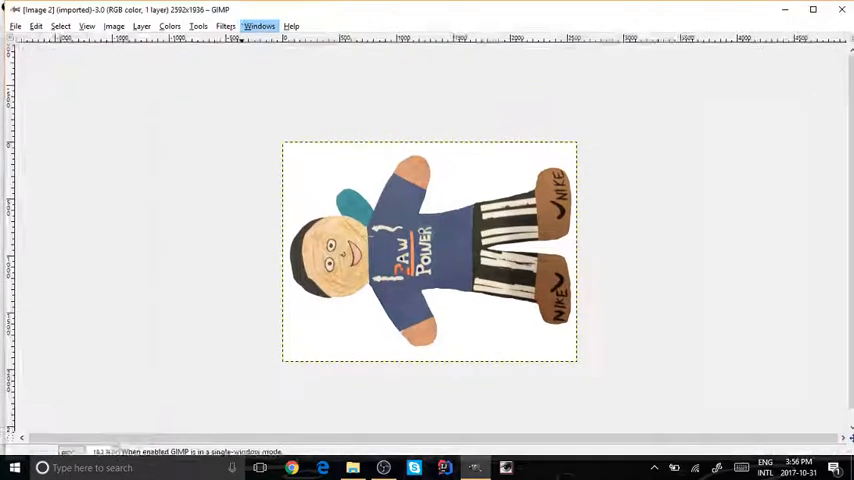
click(260, 26)
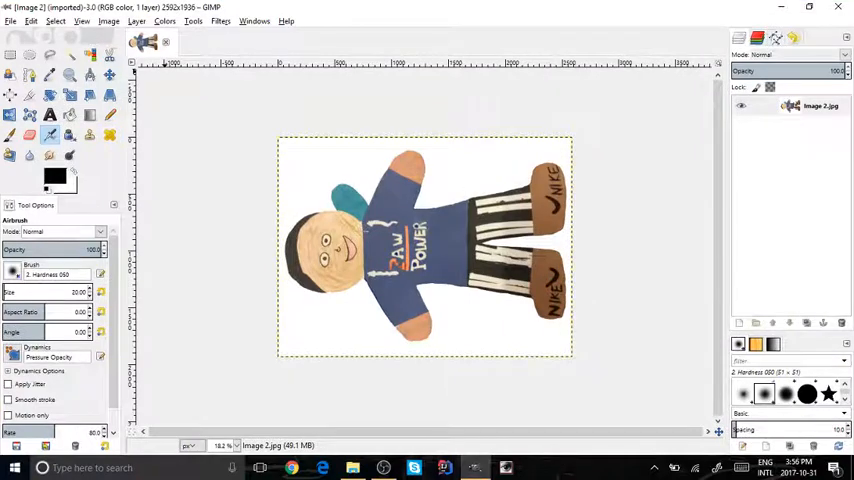
click(12, 20)
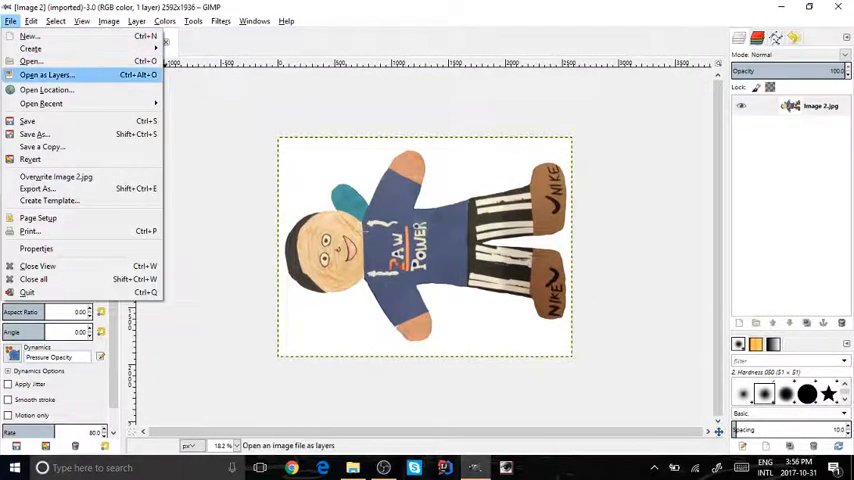
click(56, 20)
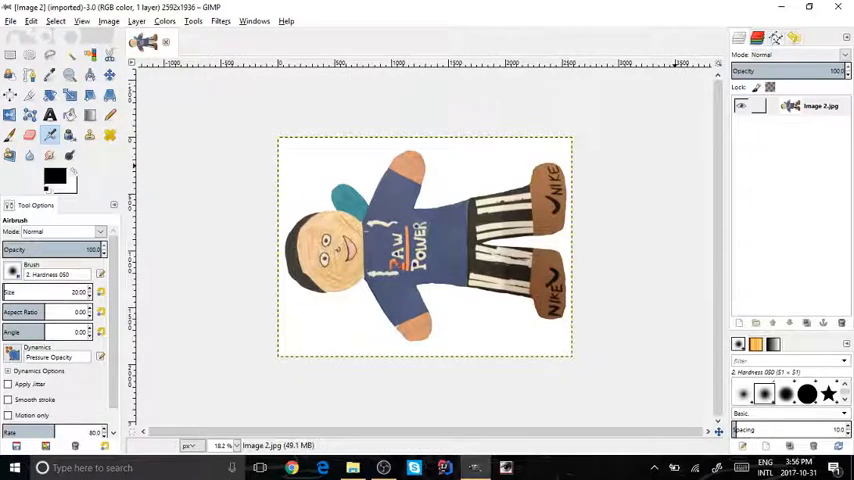
- Add an alpha channel to the figure layer so its white background can become transparent
right_click(820, 106)
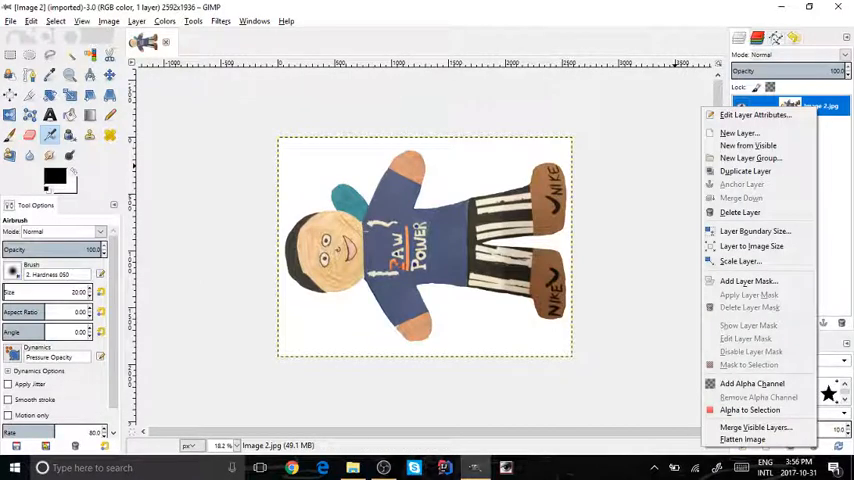
mouse_move(752, 384)
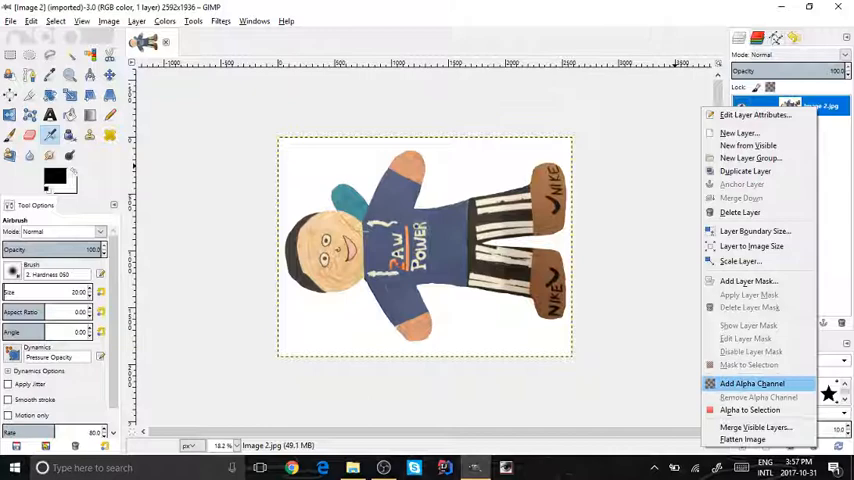
mouse_move(752, 384)
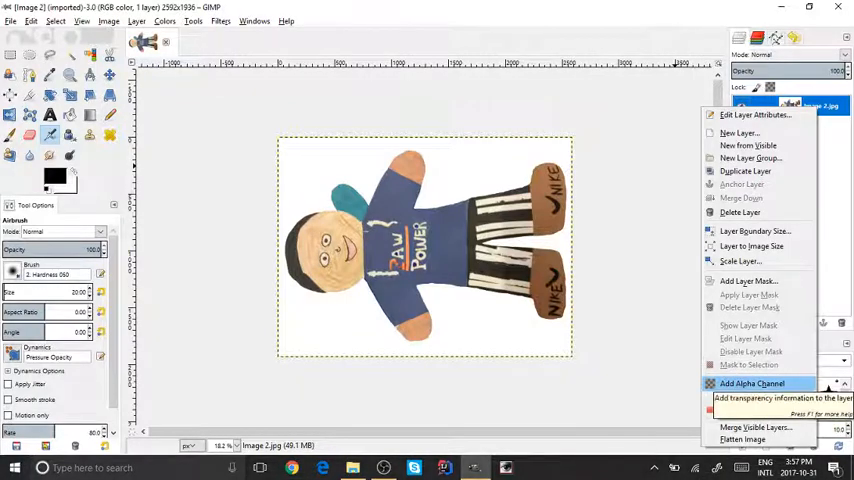
click(752, 384)
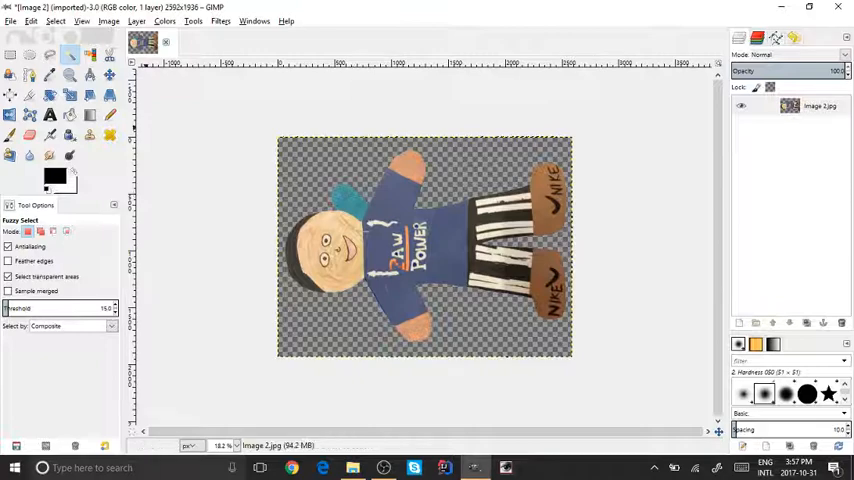
- Save the transparent figure as image 2 into the project folder
click(12, 20)
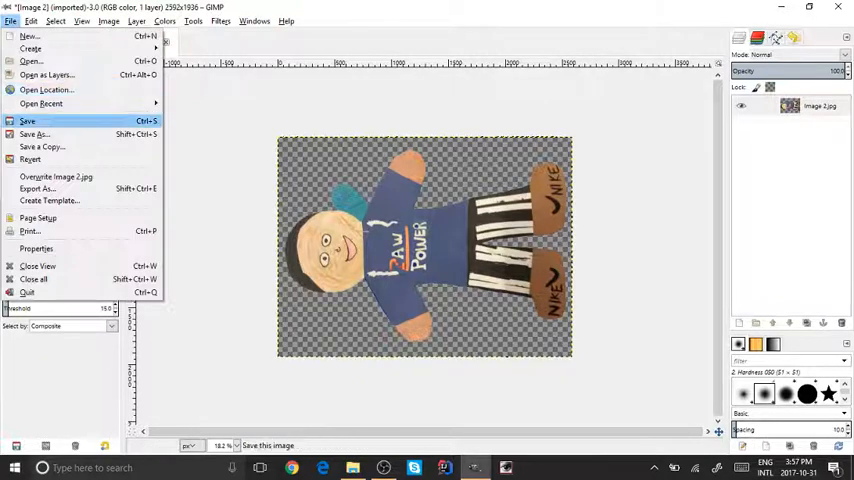
click(28, 120)
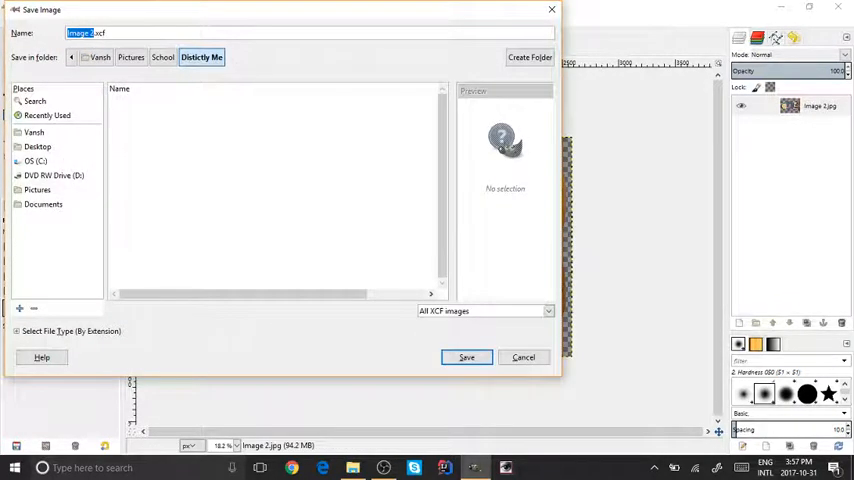
click(466, 356)
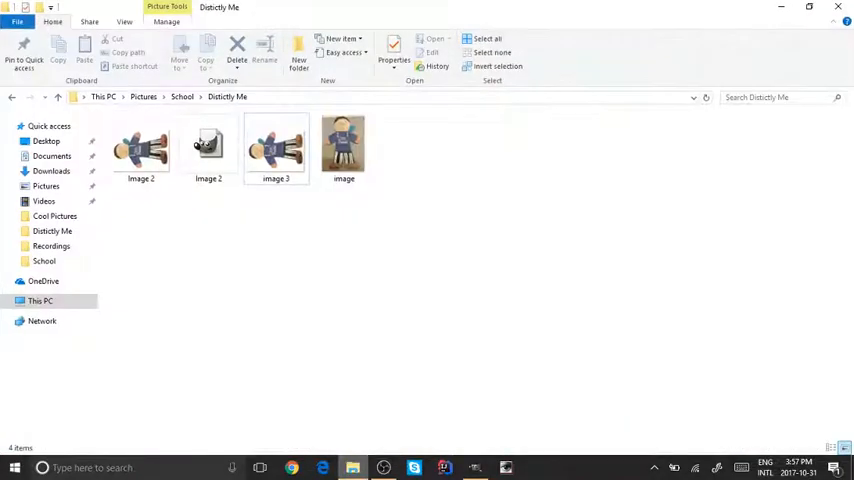
- Select the image 2 file in the Dislocity Me folder and return to it in GIMP
click(208, 148)
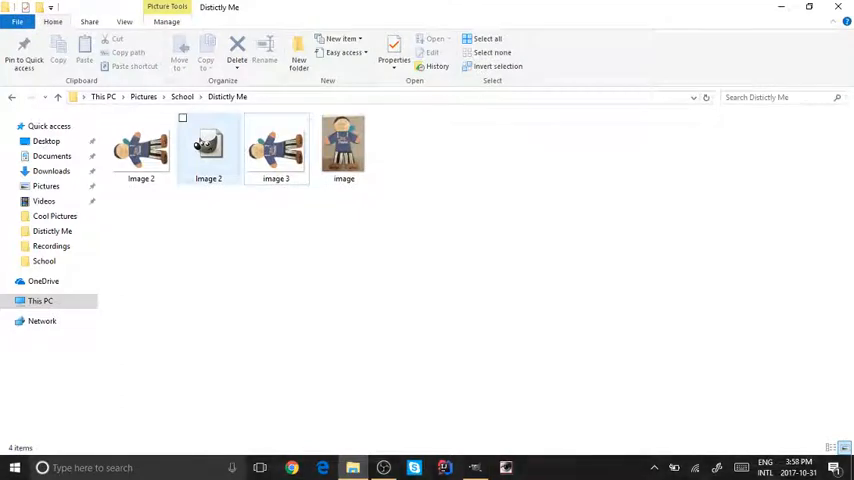
mouse_move(208, 144)
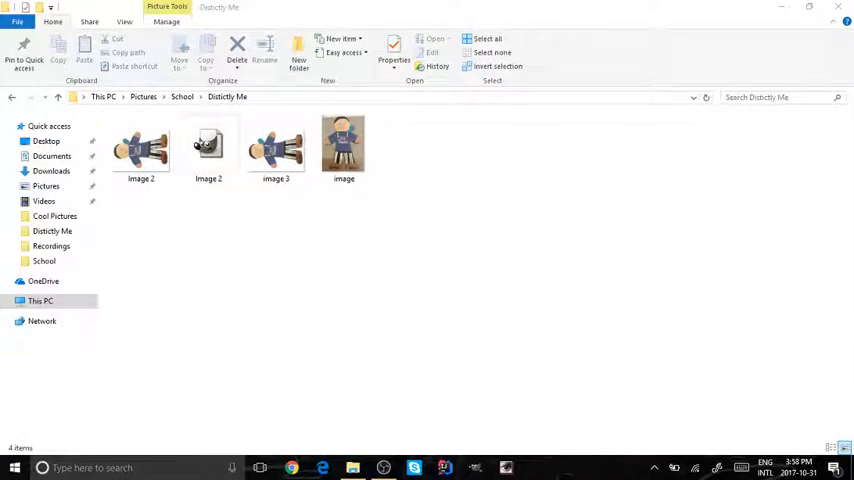
click(208, 144)
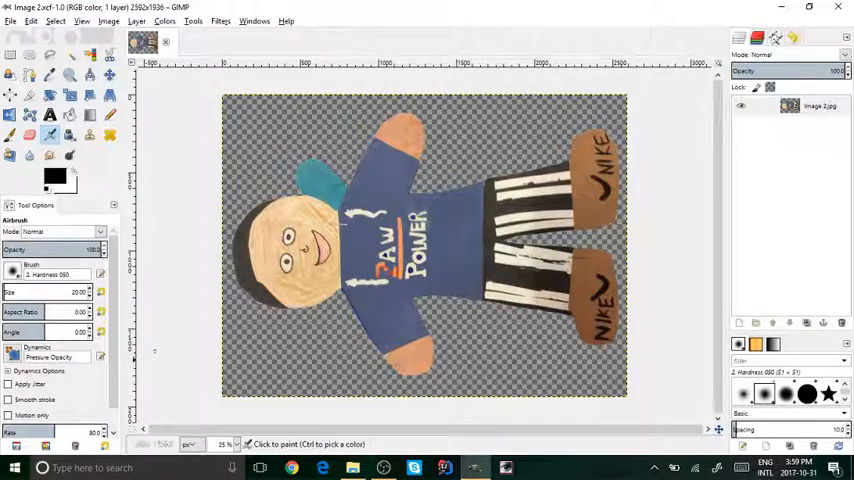
- Start exporting the figure as image 2.png via File > Export As
click(352, 468)
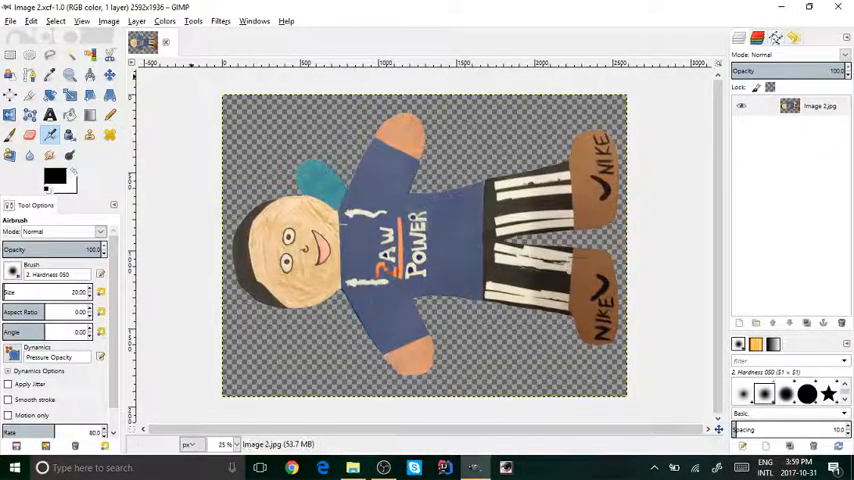
click(12, 20)
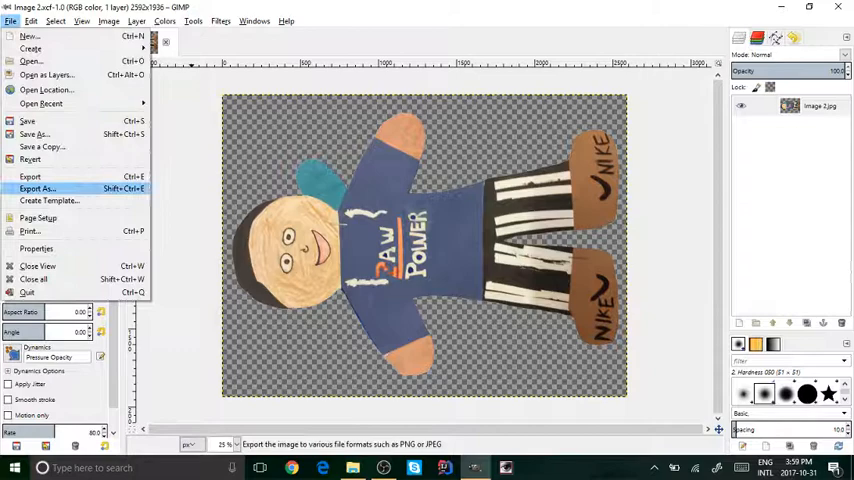
mouse_move(30, 176)
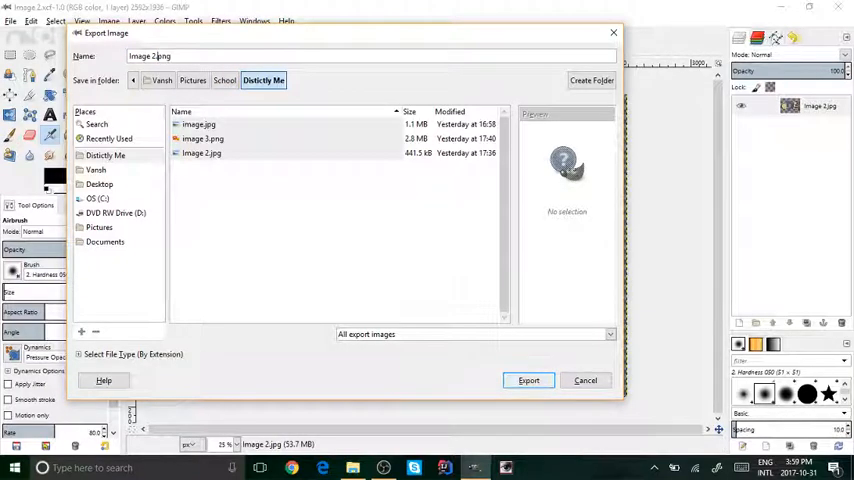
click(528, 380)
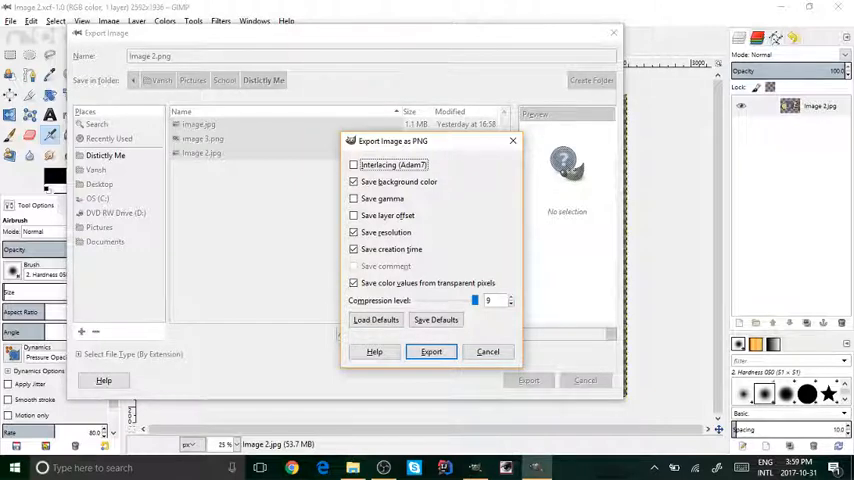
- Confirm the PNG options to finish exporting image 2.png, then check the folder
click(432, 352)
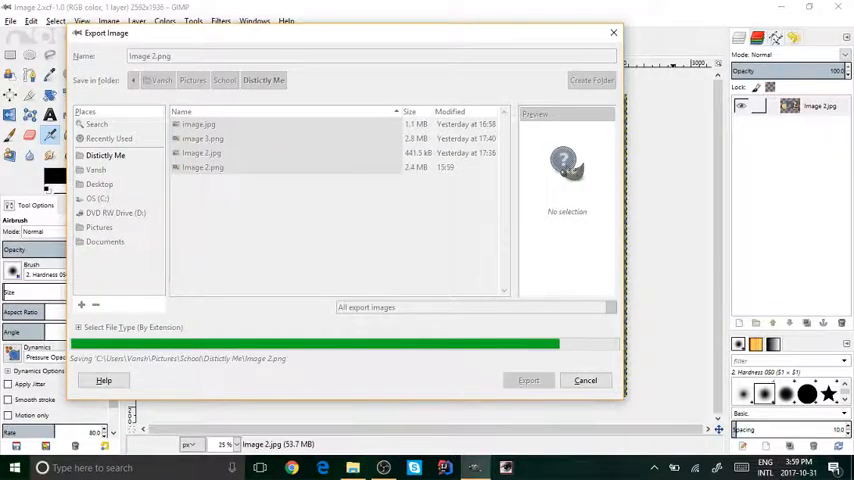
click(528, 380)
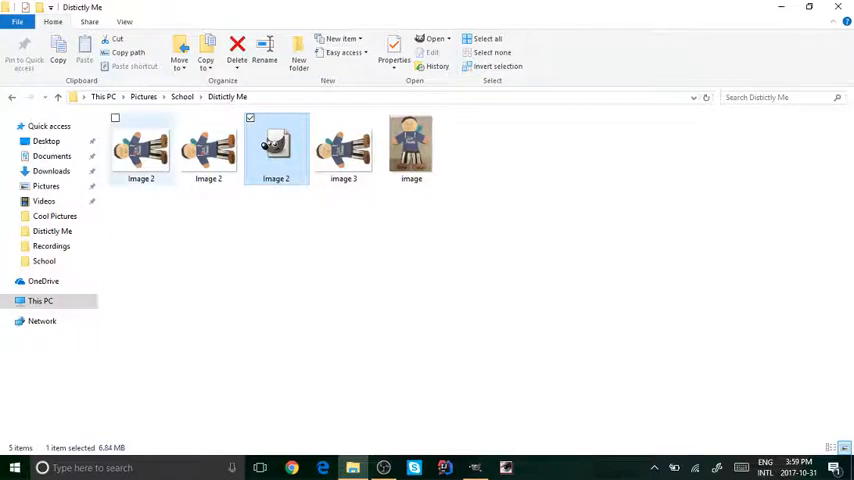
- Select the exported image 2 PNG in File Explorer and return to GIMP
click(236, 48)
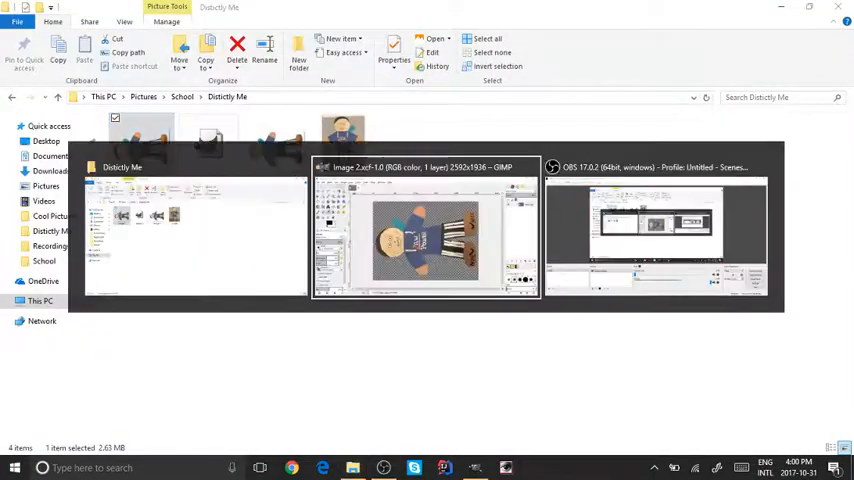
click(424, 224)
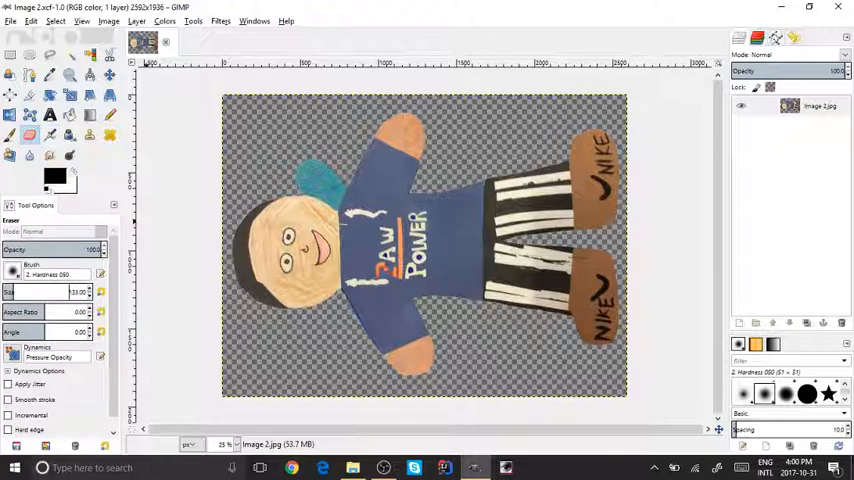
mouse_move(630, 244)
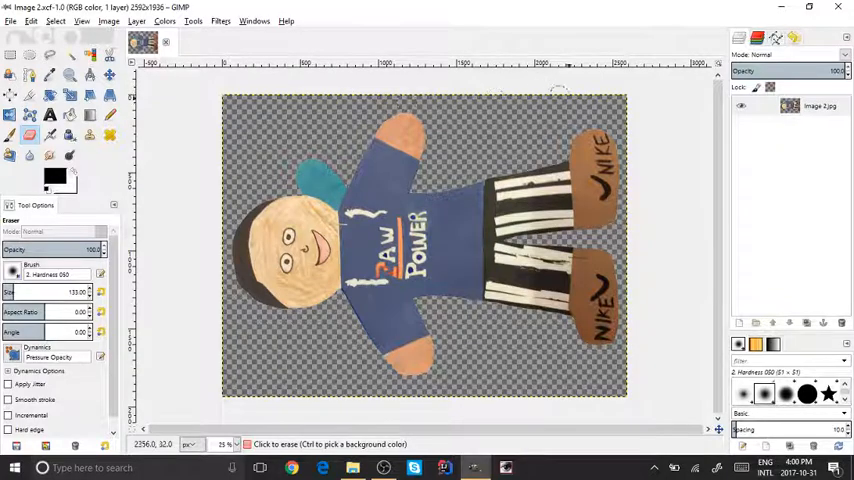
mouse_move(636, 144)
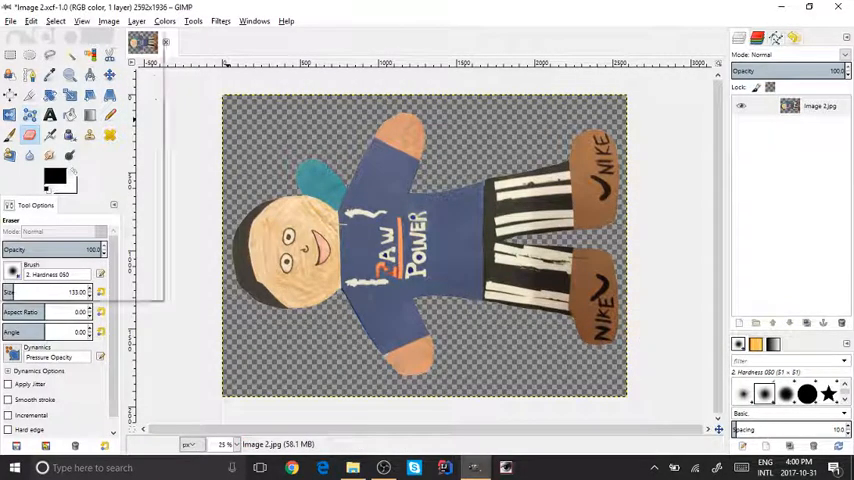
- Glance through the Windows menu, then begin a Start menu search for the Camera app
click(254, 20)
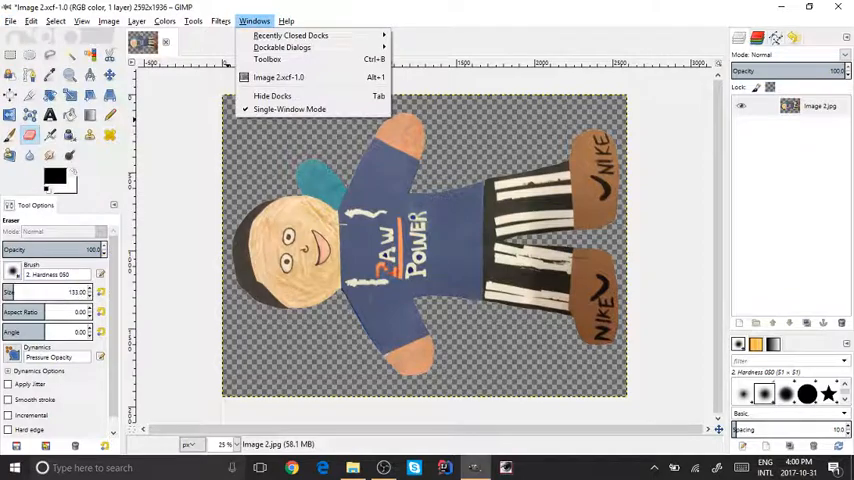
click(32, 20)
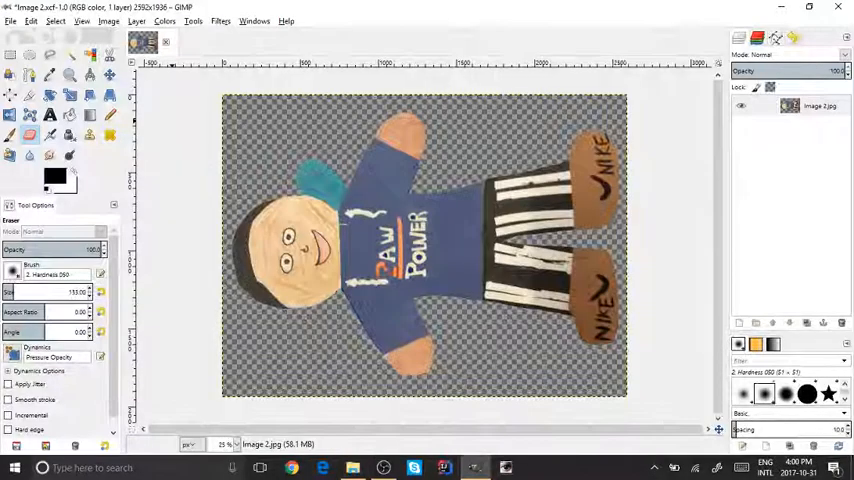
click(10, 20)
text(came)
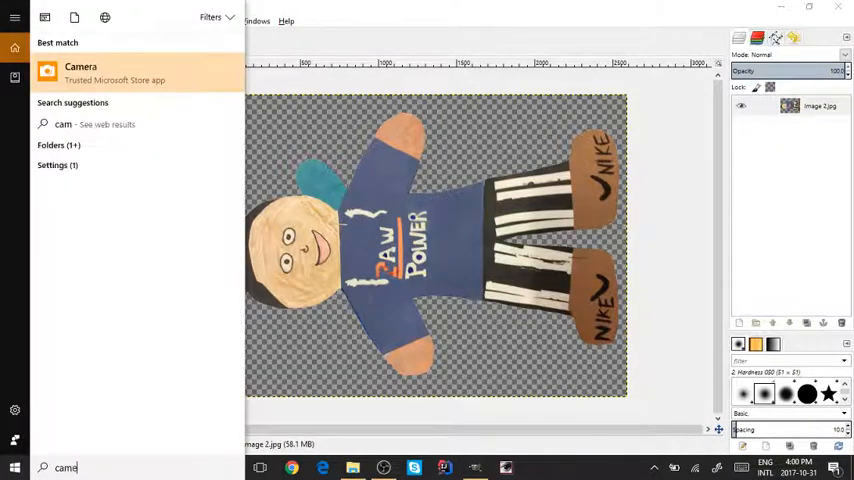
- Finish the 'camera' search term and launch the Camera app from the results
text(r)
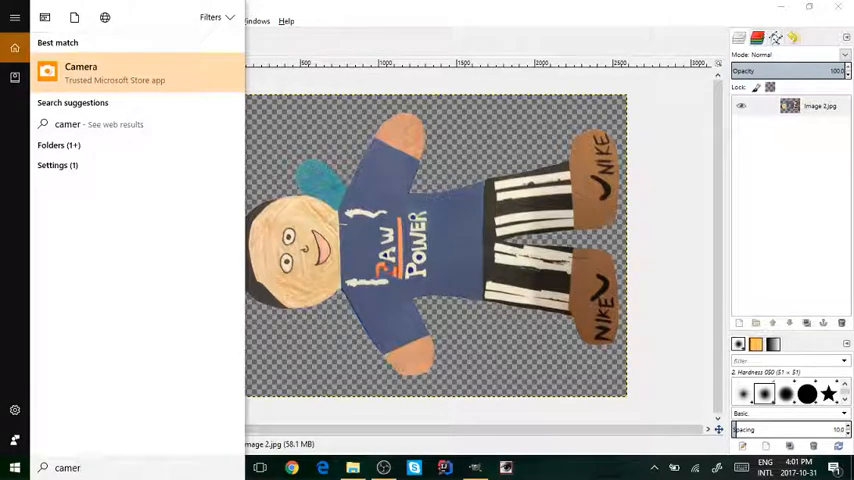
click(80, 72)
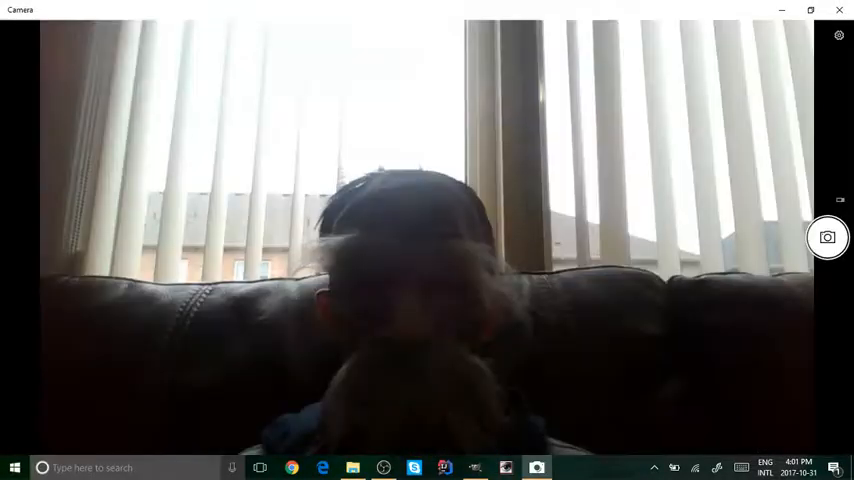